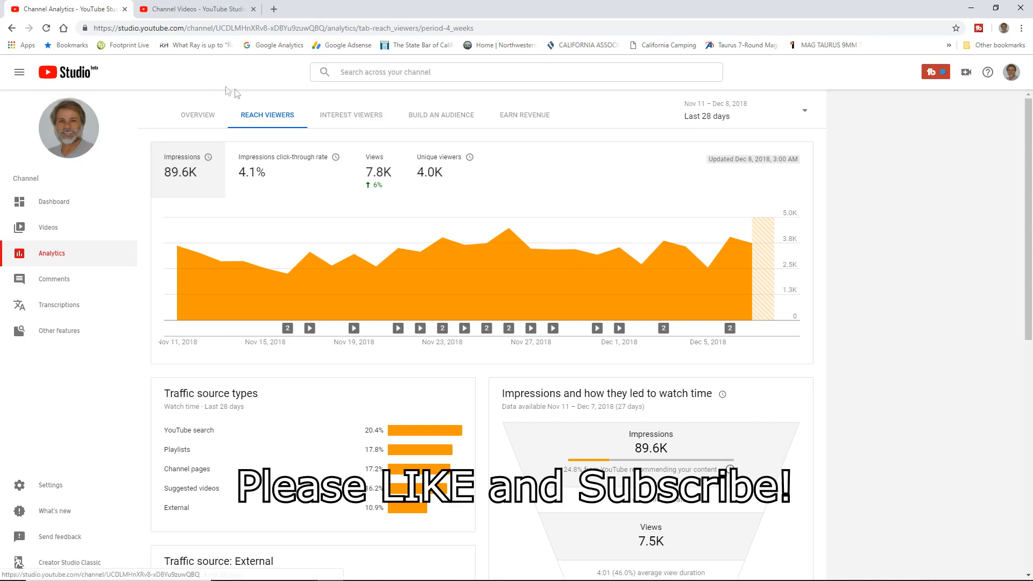
{"action": "mouse_move", "coordinate": [291, 111]}
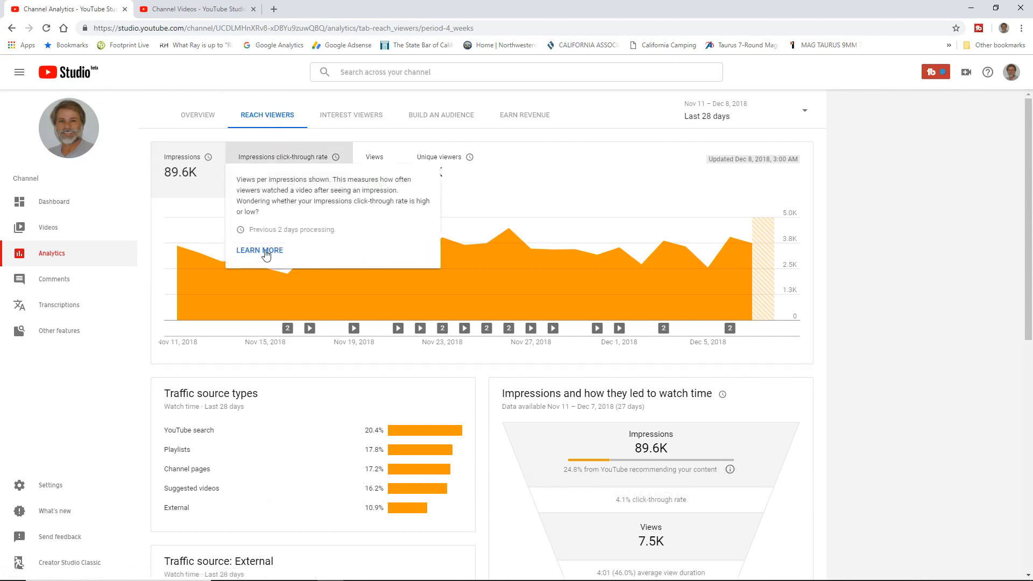
Step: Bring up the help article on whether impressions click-through rate is high or low
{"action": "left_click", "coordinate": [260, 250]}
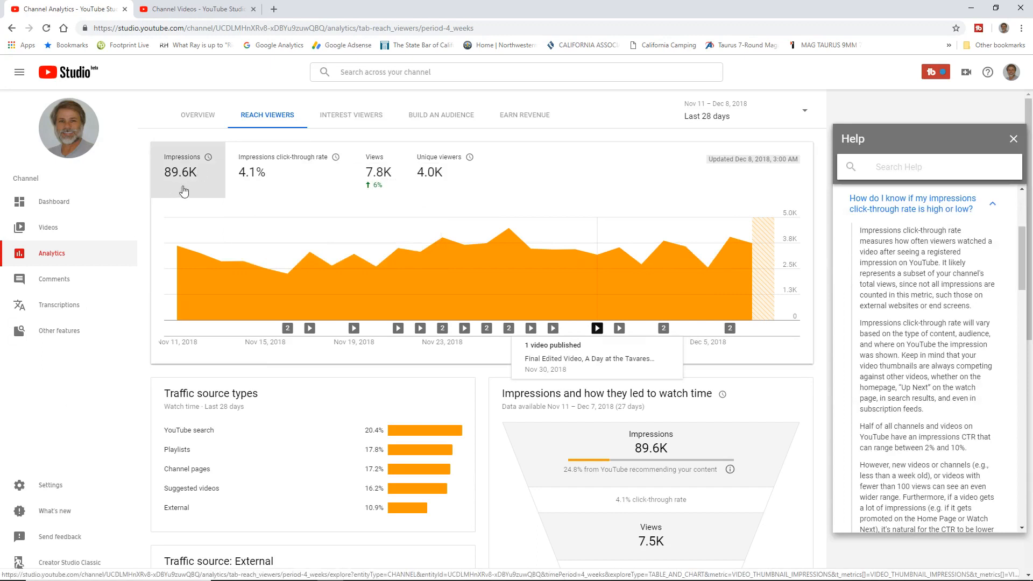
{"action": "mouse_move", "coordinate": [189, 191]}
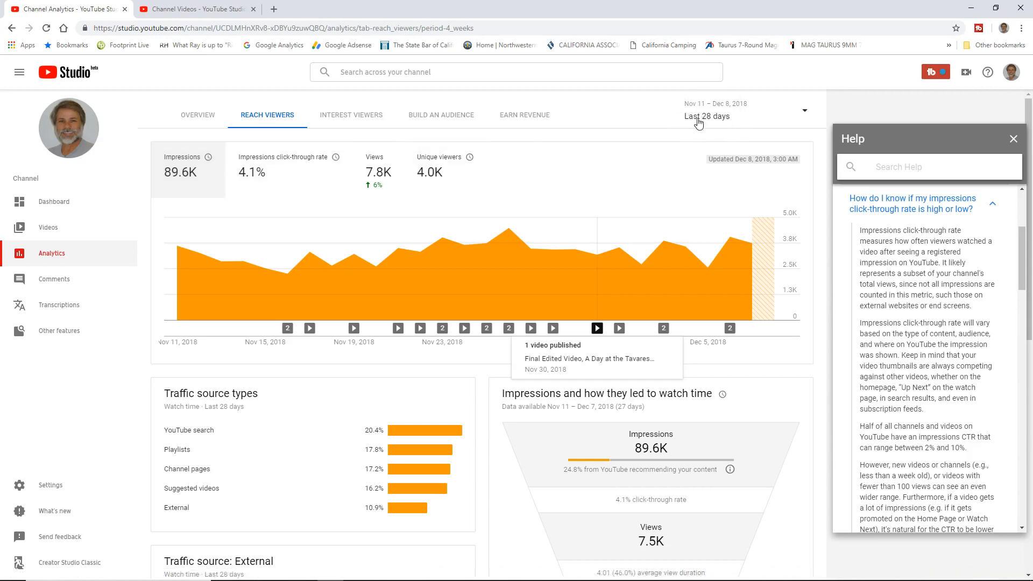
{"action": "mouse_move", "coordinate": [742, 113]}
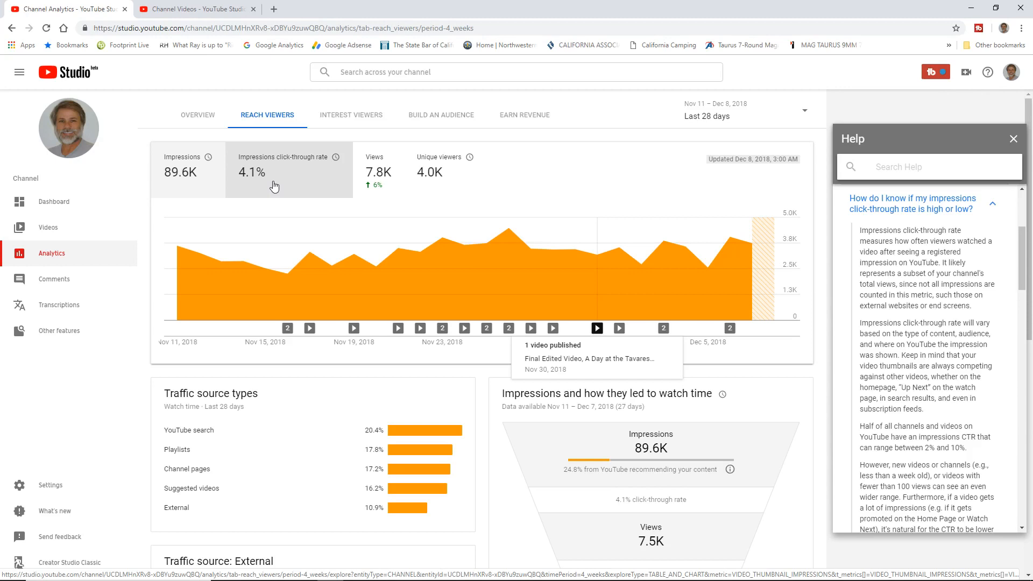
{"action": "mouse_move", "coordinate": [288, 186]}
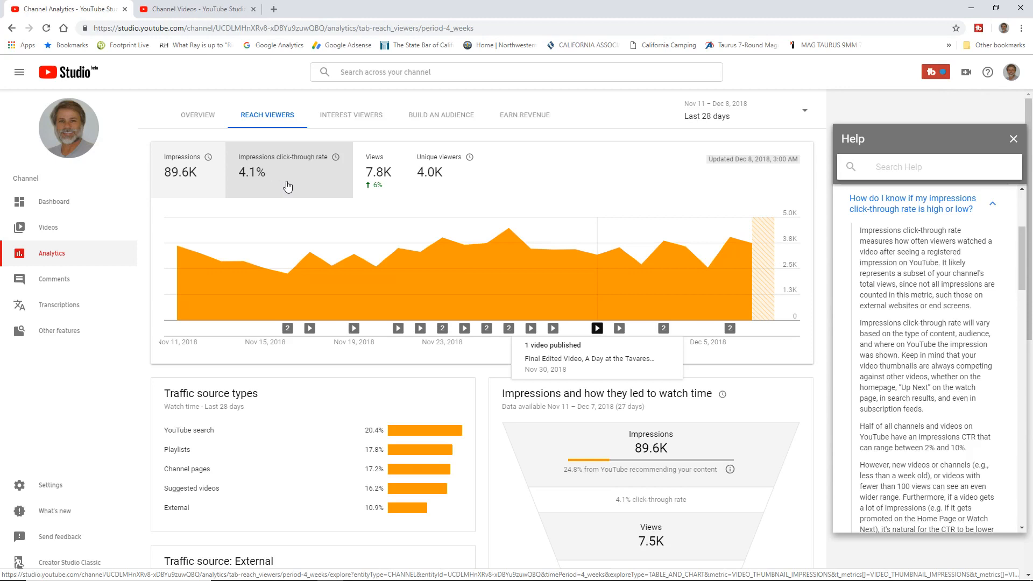
{"action": "mouse_move", "coordinate": [317, 190]}
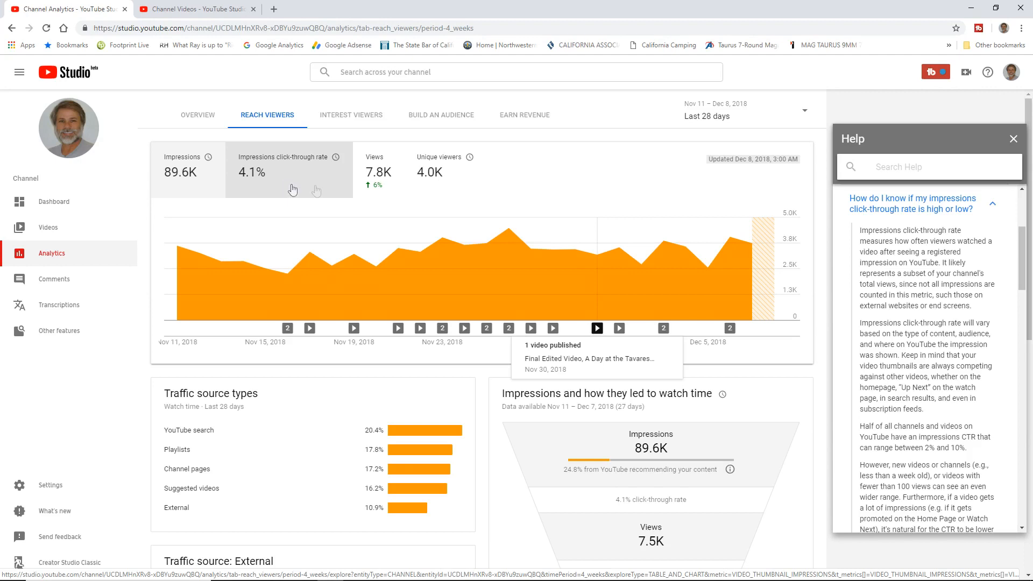
{"action": "mouse_move", "coordinate": [394, 186]}
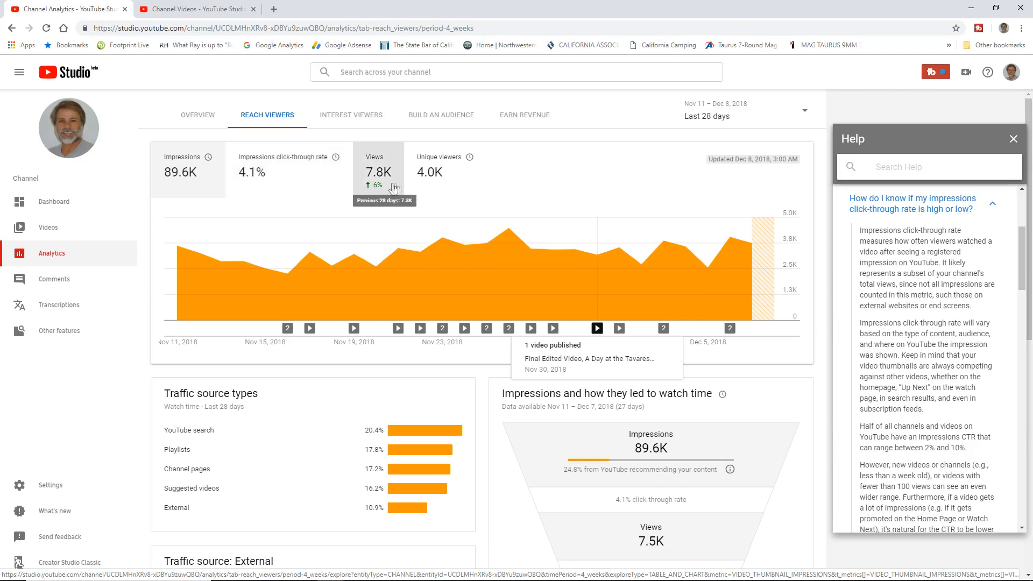
{"action": "mouse_move", "coordinate": [445, 184]}
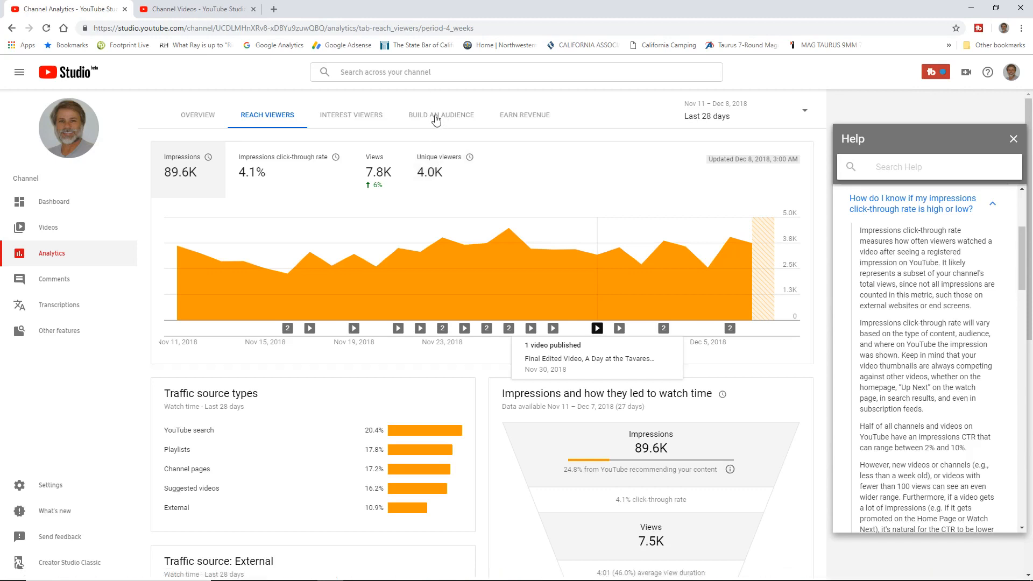
{"action": "left_click", "coordinate": [442, 115]}
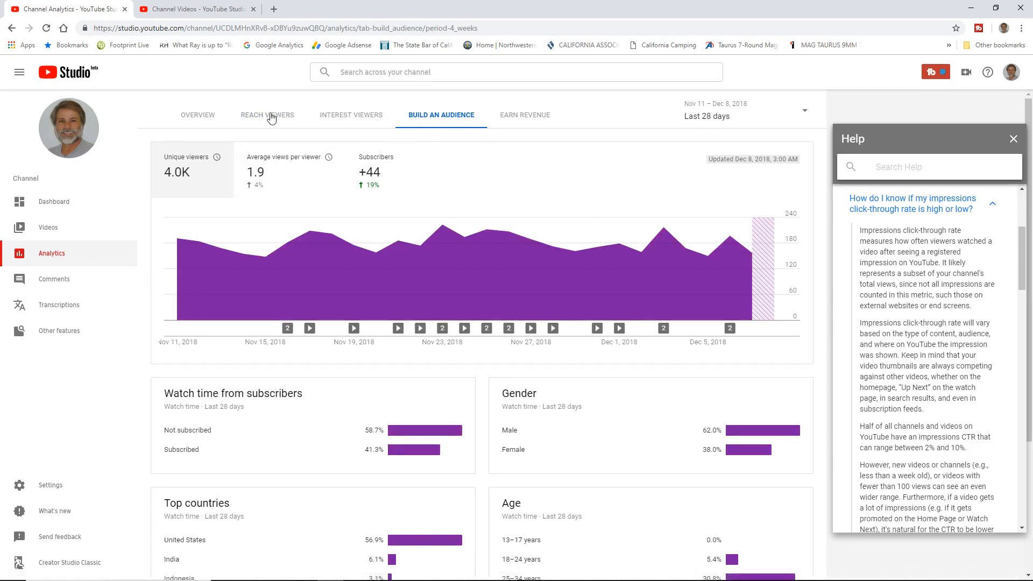
{"action": "left_click", "coordinate": [267, 115]}
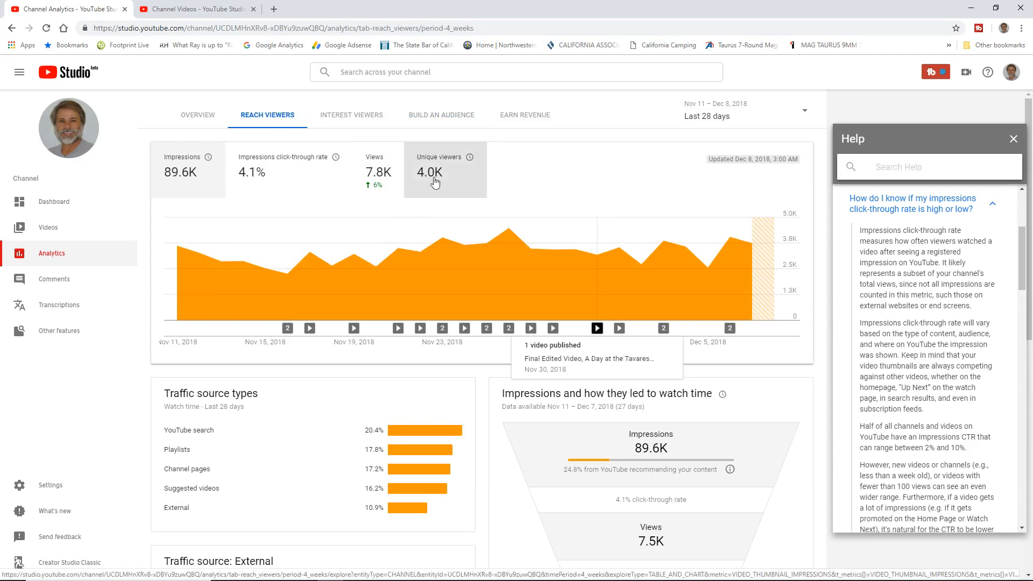
{"action": "mouse_move", "coordinate": [447, 181]}
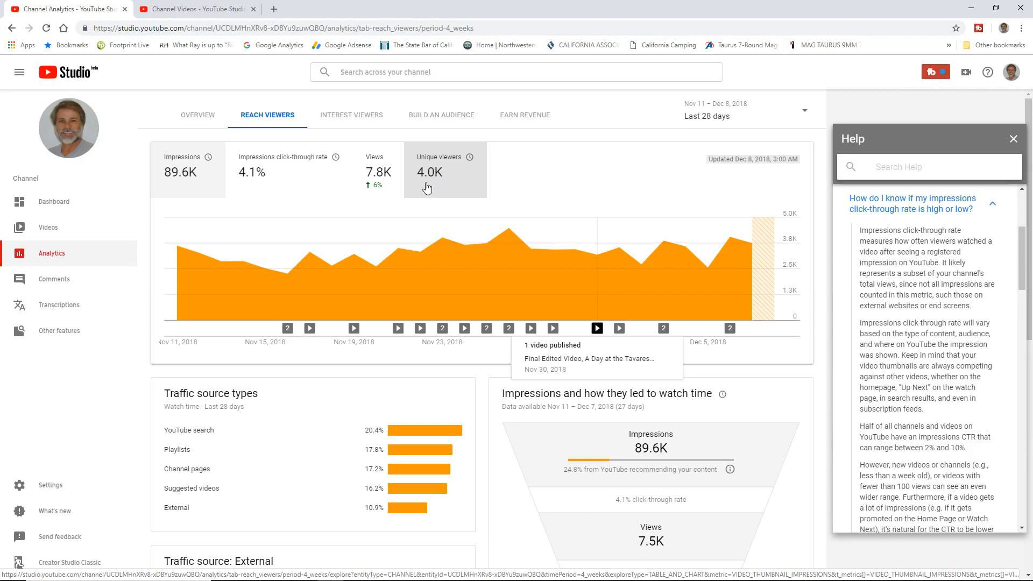
{"action": "mouse_move", "coordinate": [438, 186]}
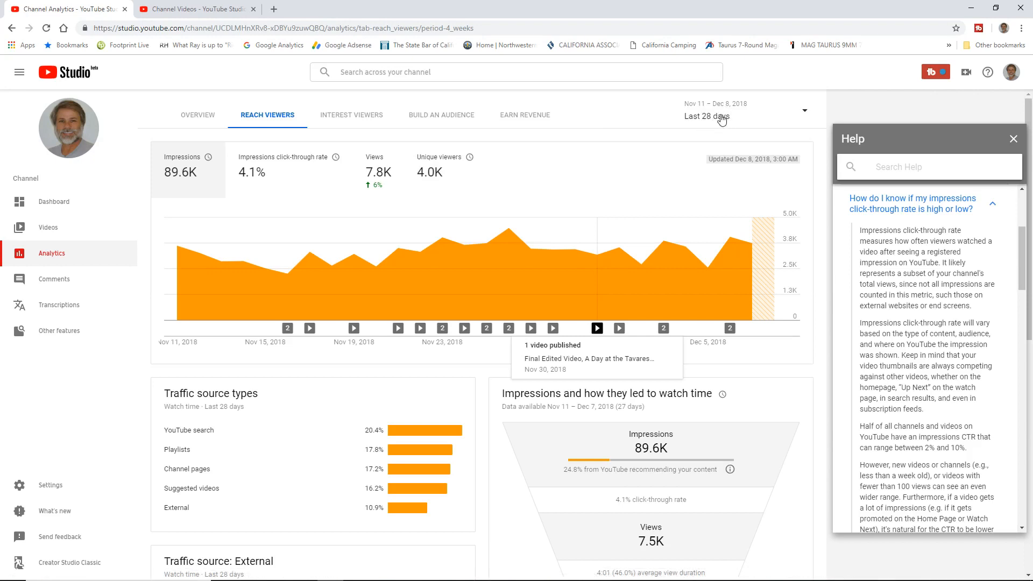
{"action": "mouse_move", "coordinate": [720, 121]}
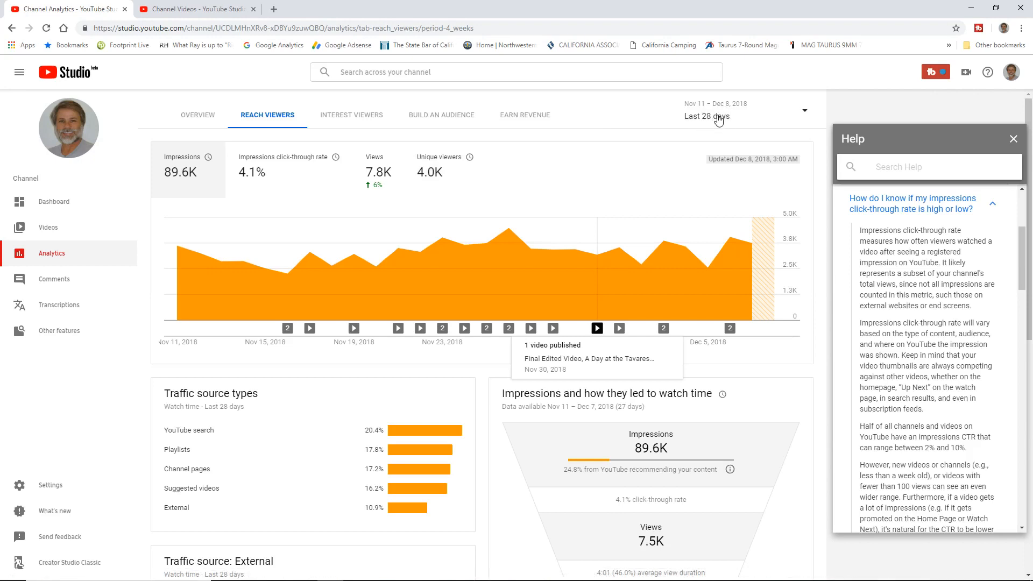
{"action": "left_click", "coordinate": [715, 116]}
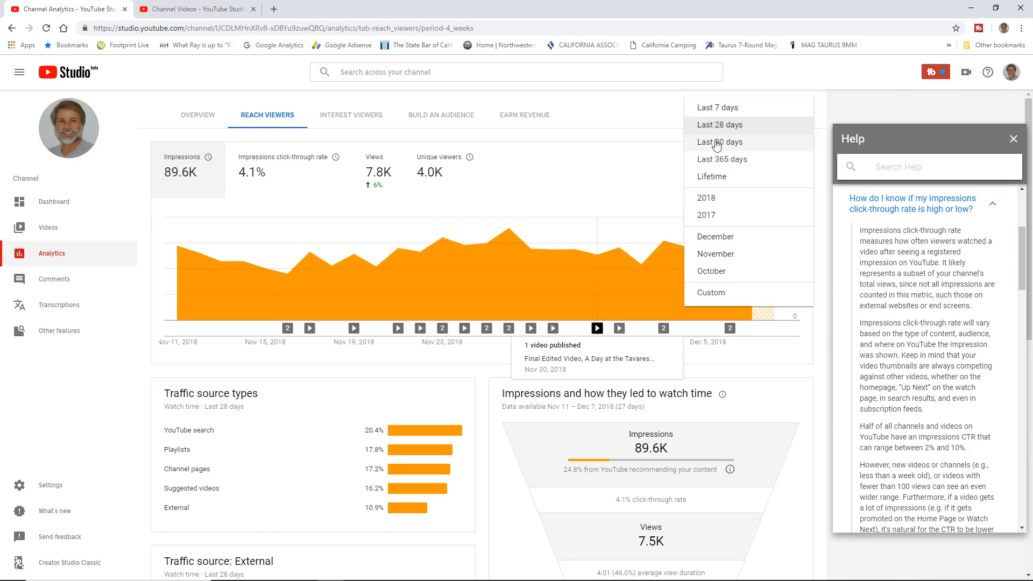
{"action": "left_click", "coordinate": [718, 142]}
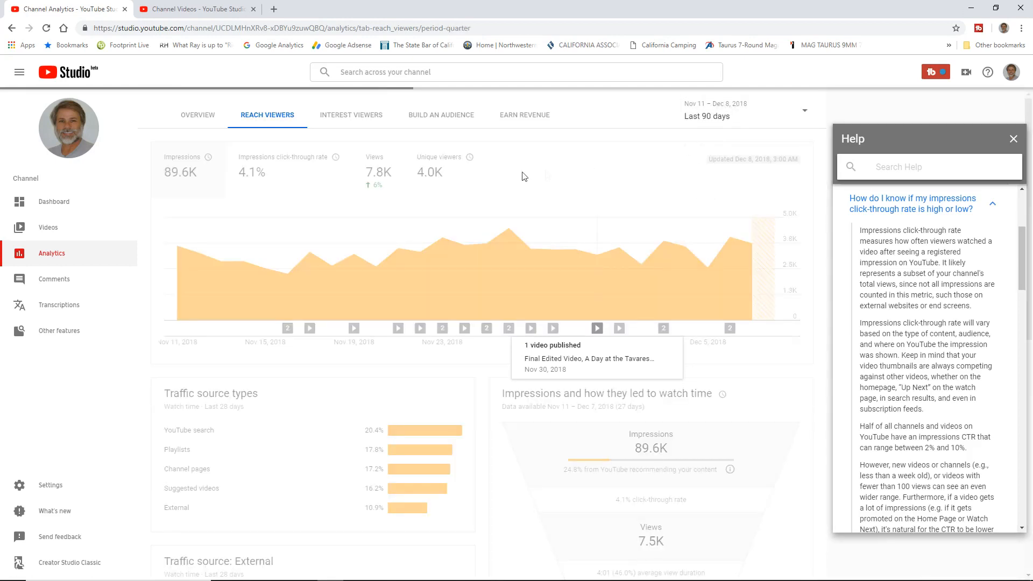
{"action": "left_click", "coordinate": [747, 110]}
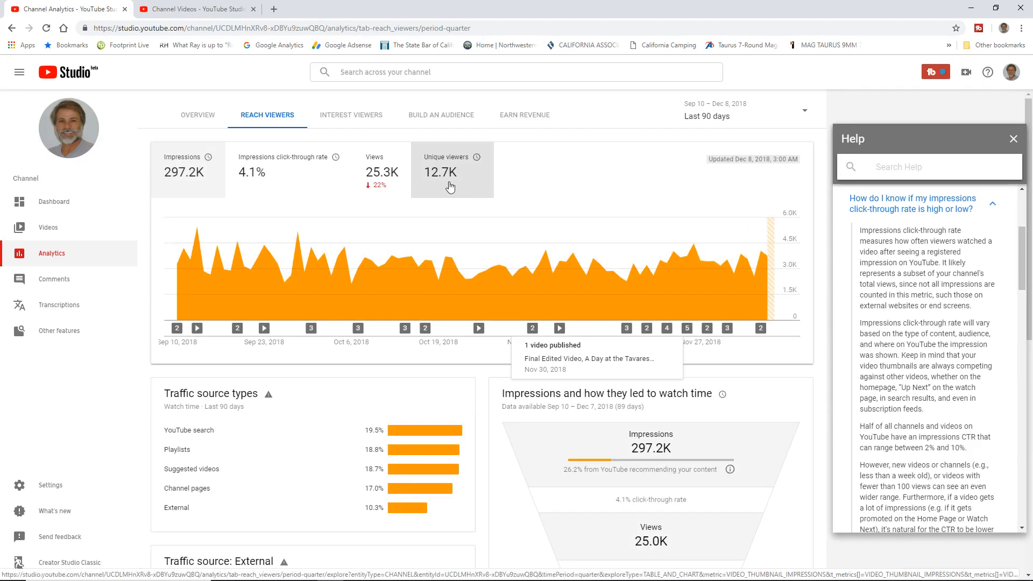
{"action": "mouse_move", "coordinate": [471, 177]}
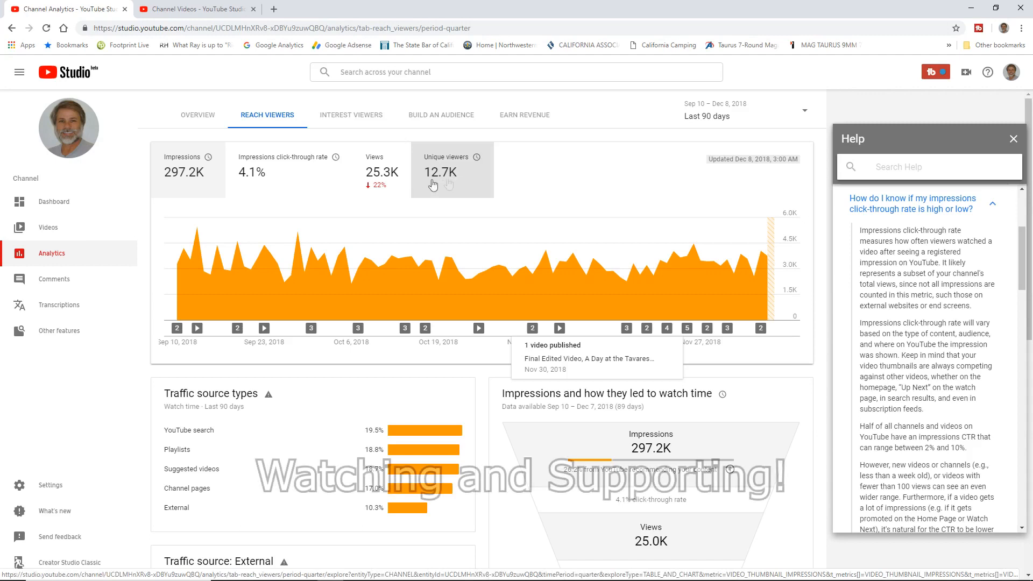
{"action": "mouse_move", "coordinate": [172, 186]}
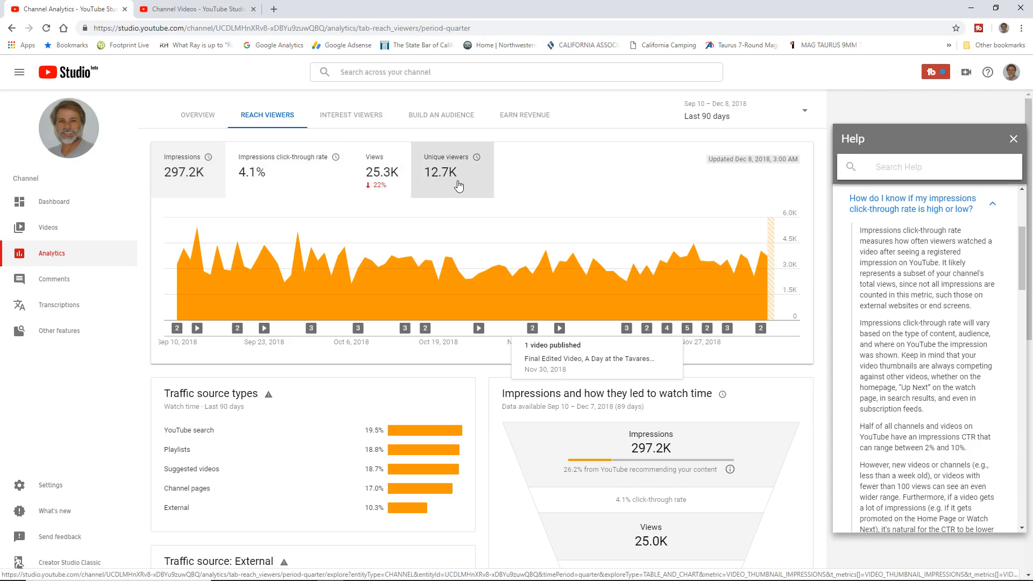
Step: Set the report period to Last 28 days (Nov 11 – Dec 8, 2018), showing 89.6K impressions
{"action": "left_click", "coordinate": [738, 109]}
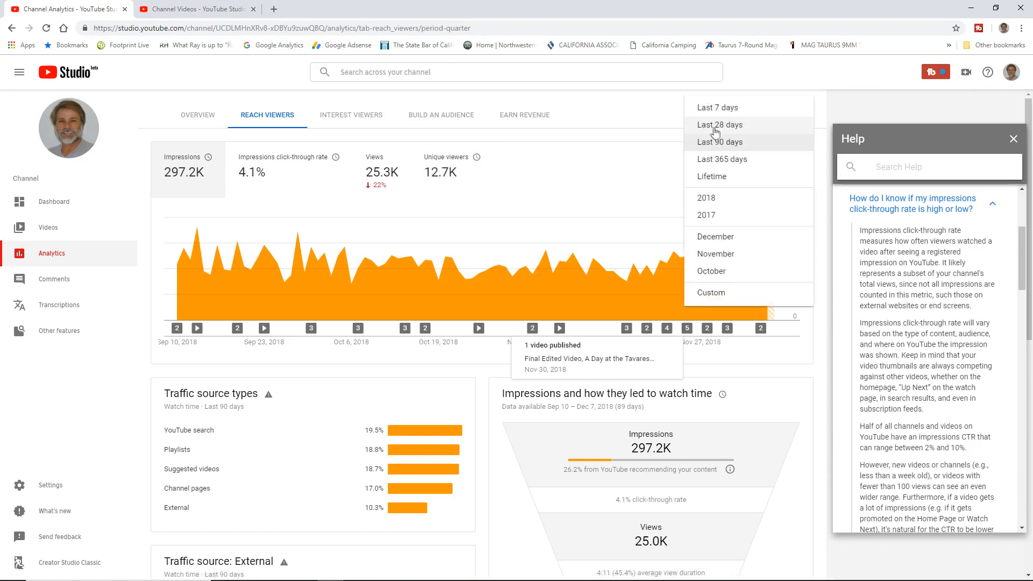
{"action": "left_click", "coordinate": [719, 125]}
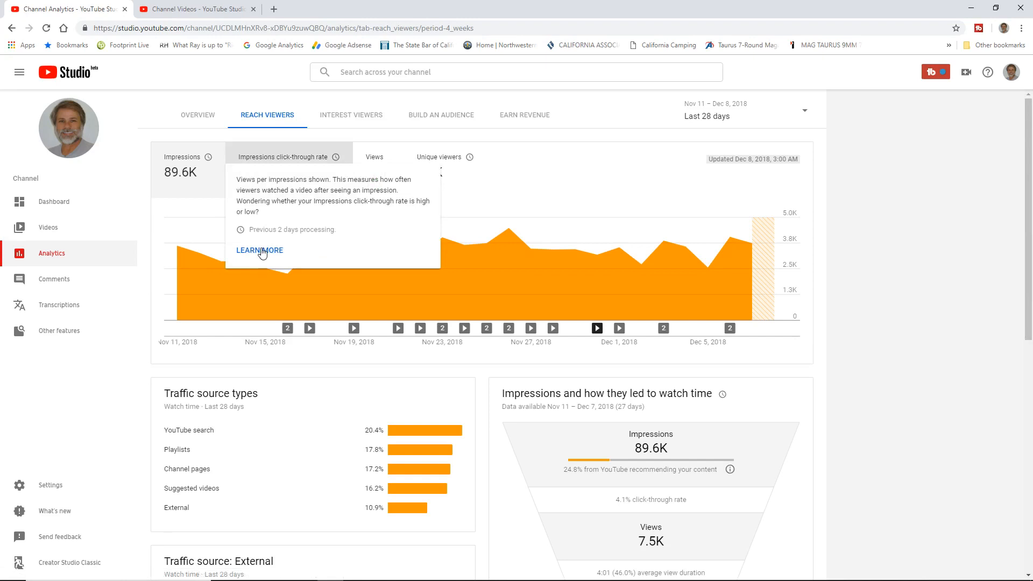
Step: Reopen the CTR help article and highlight the sentence about CTR ranging between 2% and 10%
{"action": "left_click", "coordinate": [259, 251]}
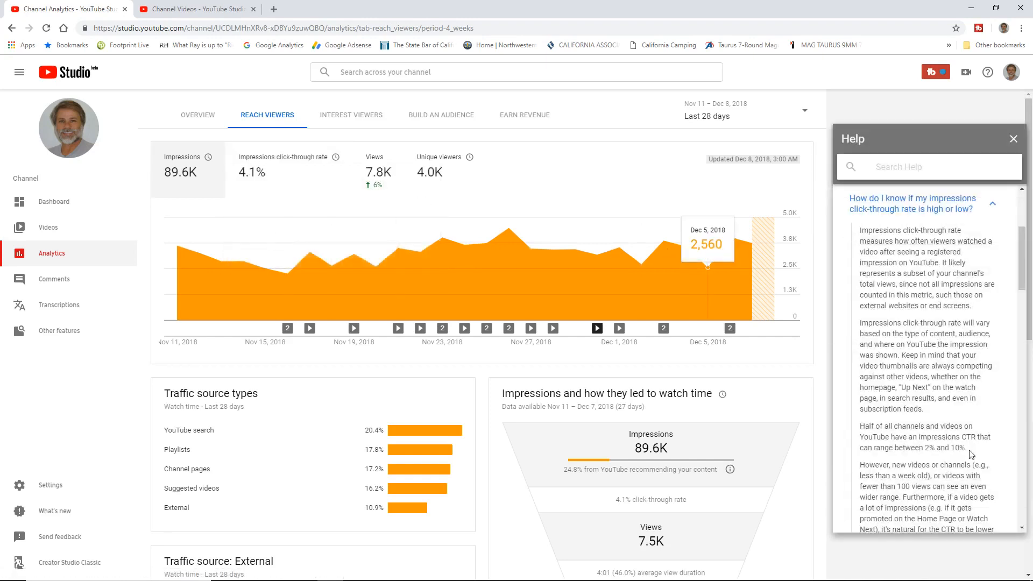
{"action": "left_click_drag", "start_coordinate": [876, 426], "coordinate": [966, 448]}
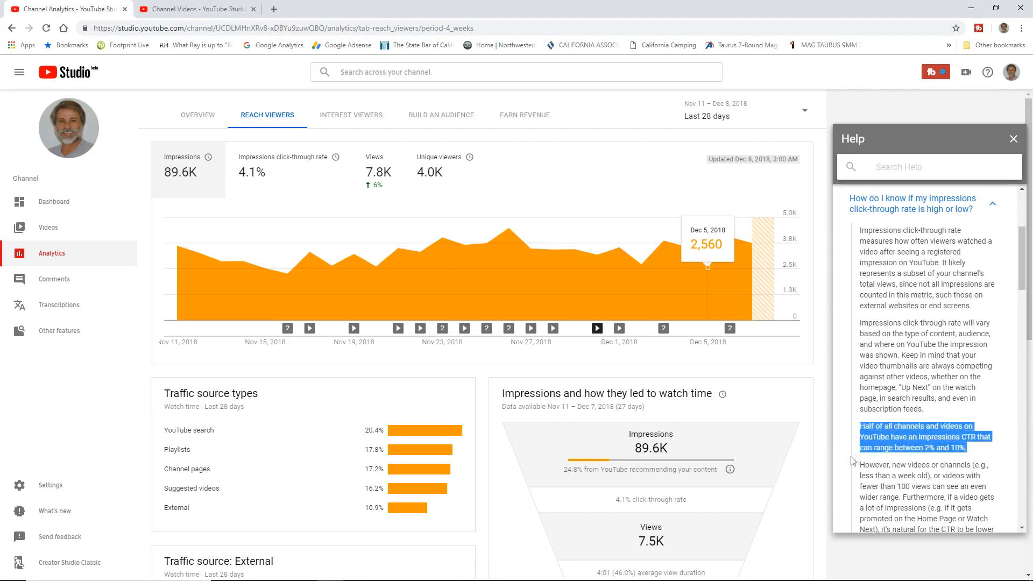
{"action": "mouse_move", "coordinate": [852, 465]}
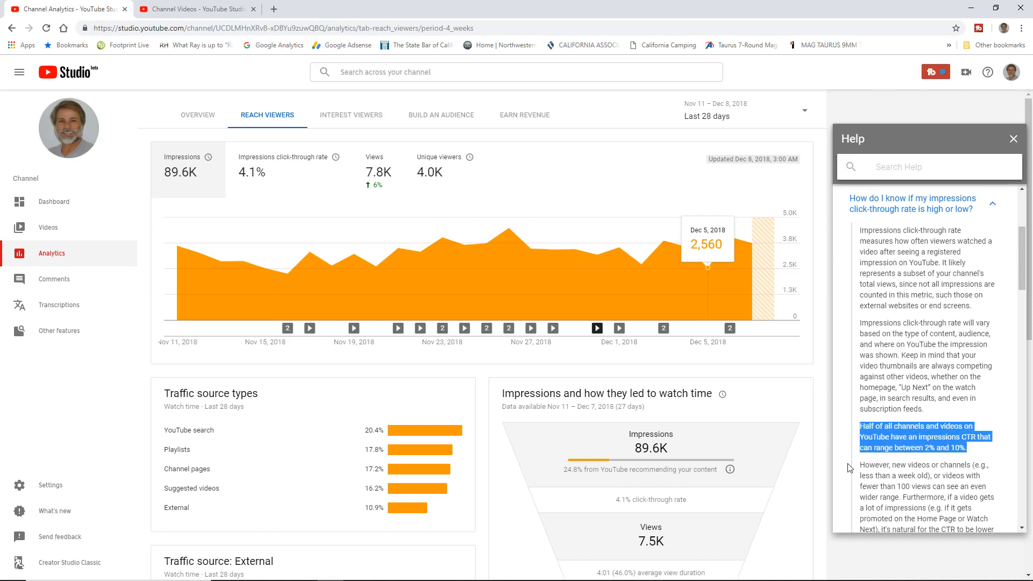
{"action": "mouse_move", "coordinate": [993, 445]}
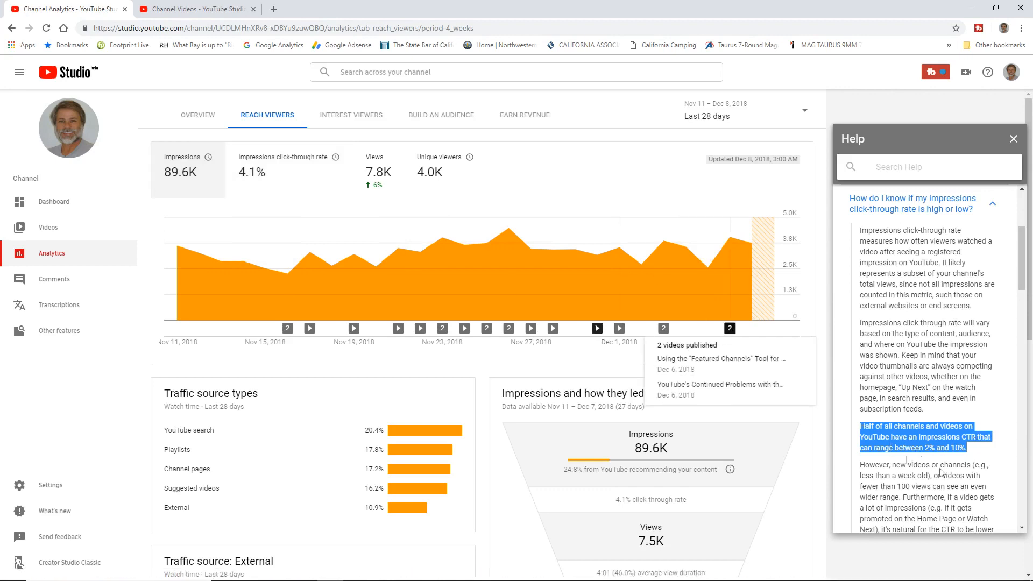
{"action": "mouse_move", "coordinate": [940, 472]}
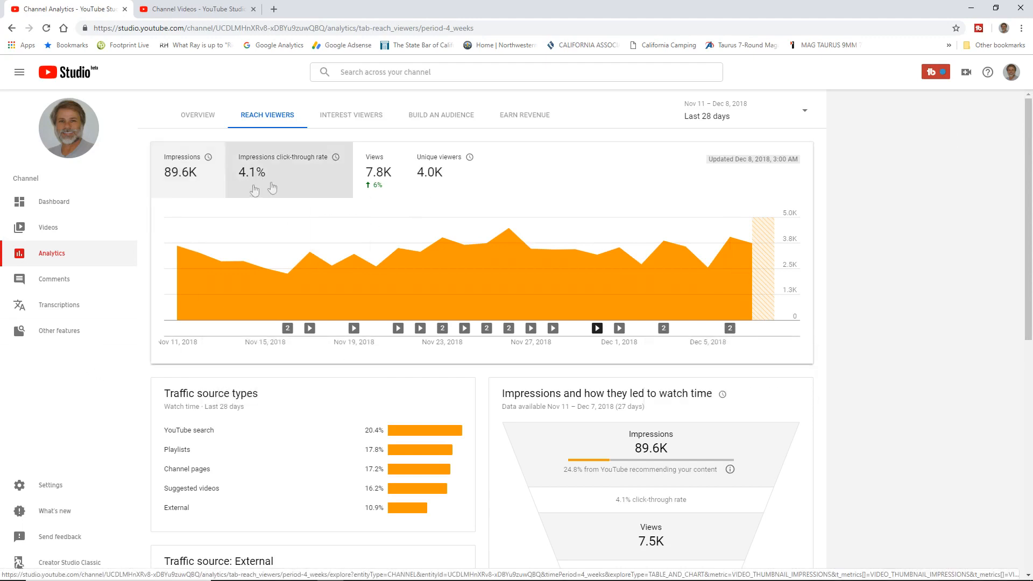
{"action": "mouse_move", "coordinate": [174, 192]}
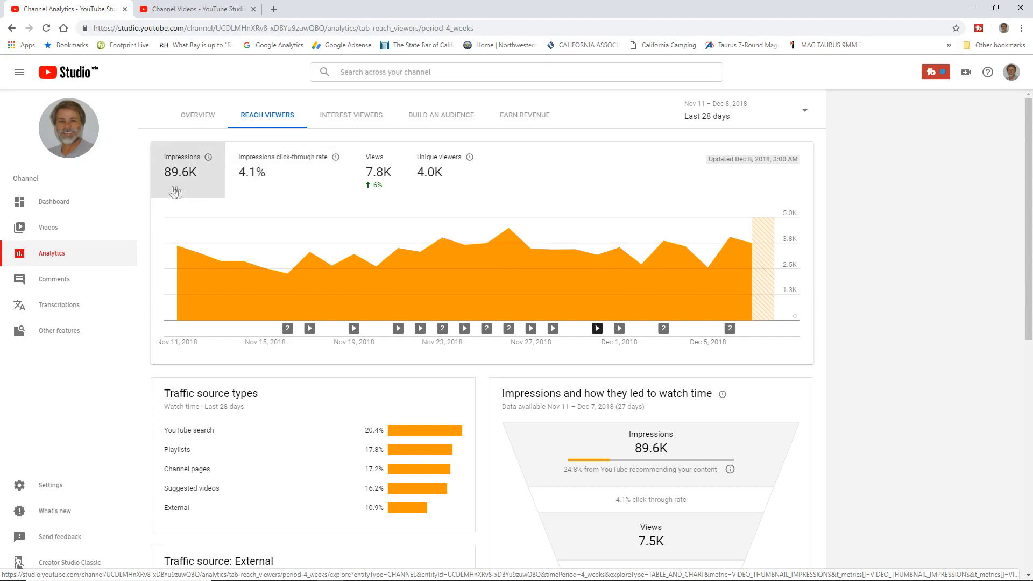
{"action": "mouse_move", "coordinate": [186, 189]}
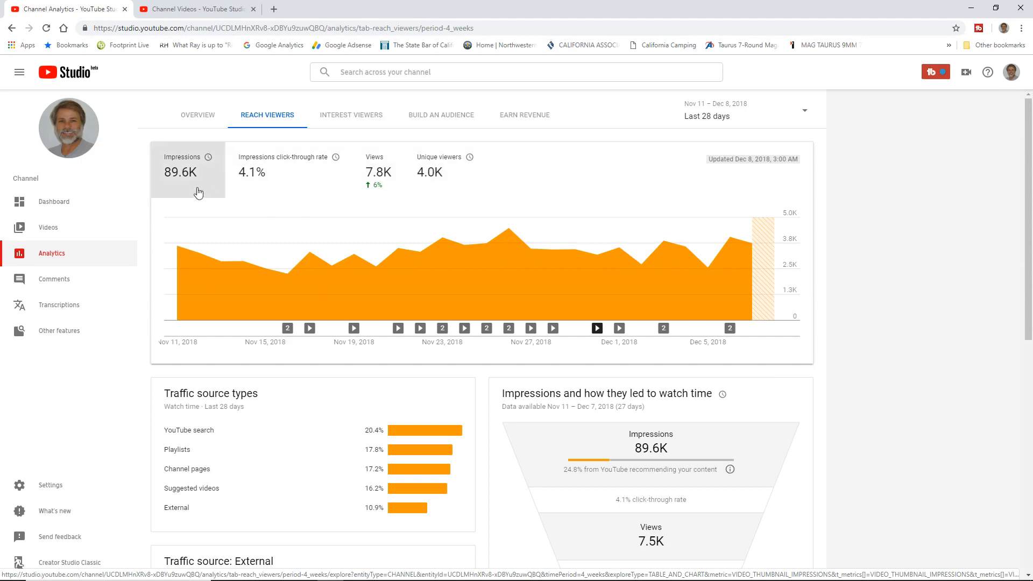
{"action": "mouse_move", "coordinate": [288, 180]}
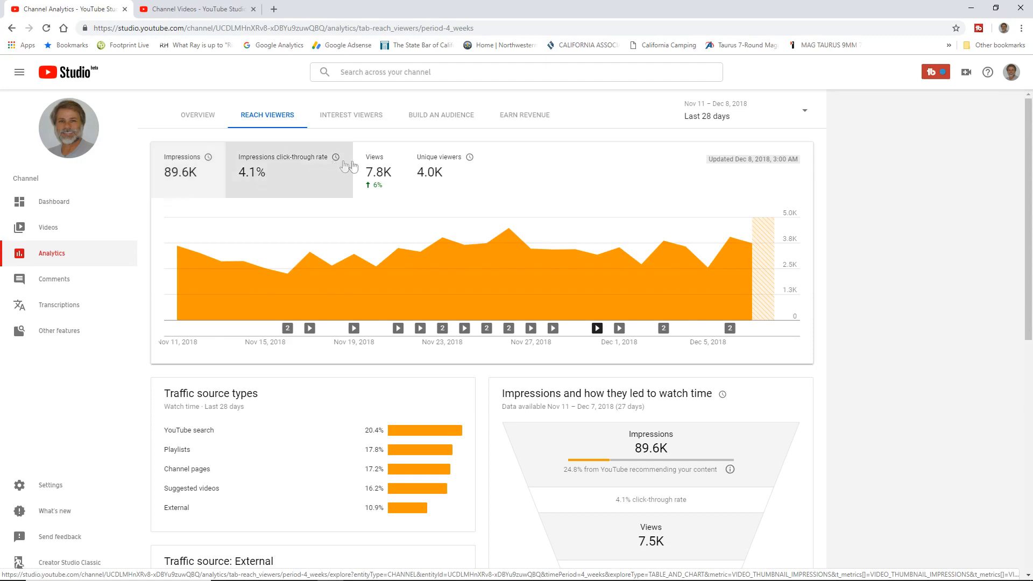
{"action": "mouse_move", "coordinate": [439, 187]}
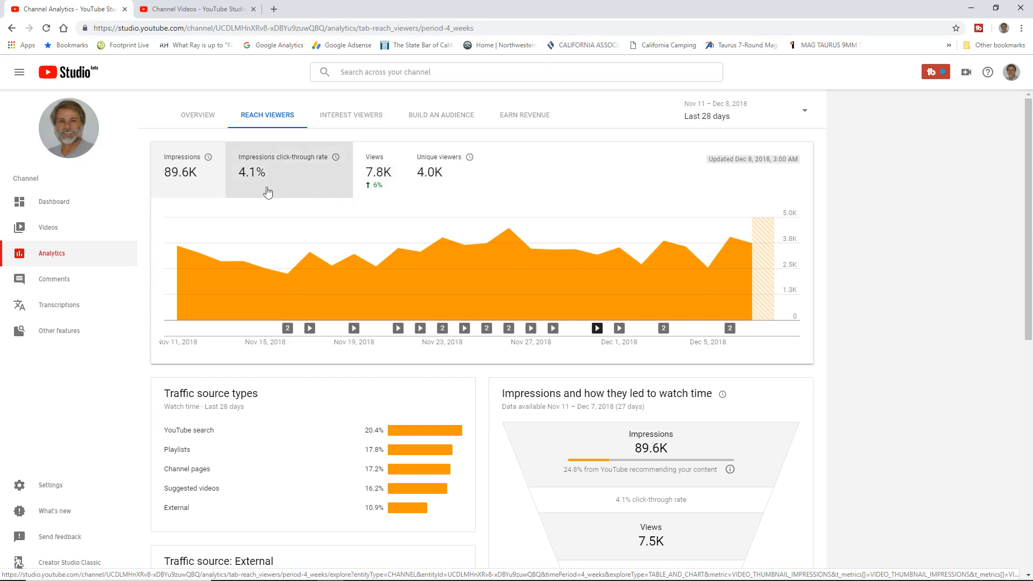
{"action": "mouse_move", "coordinate": [283, 193]}
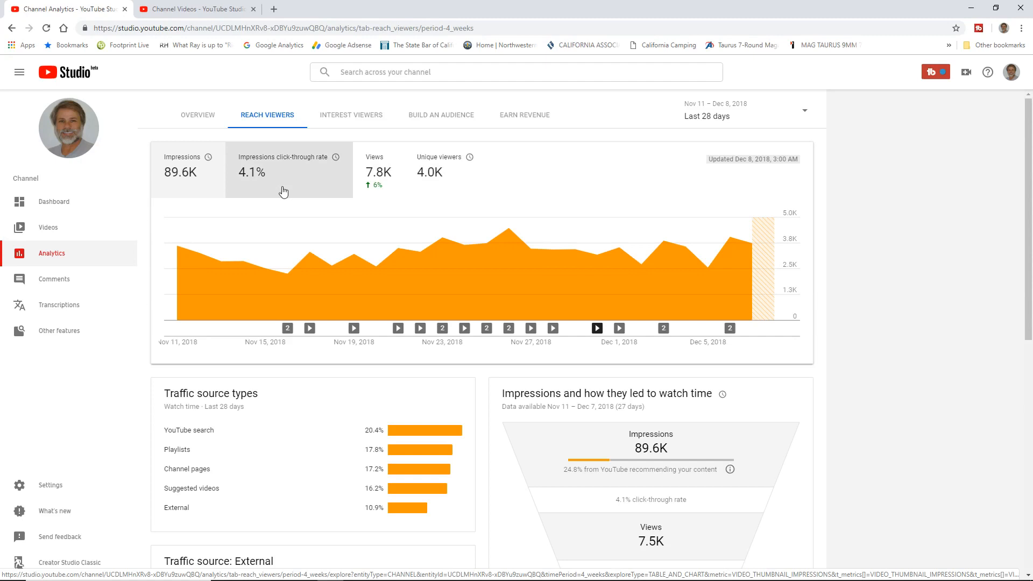
{"action": "mouse_move", "coordinate": [283, 191]}
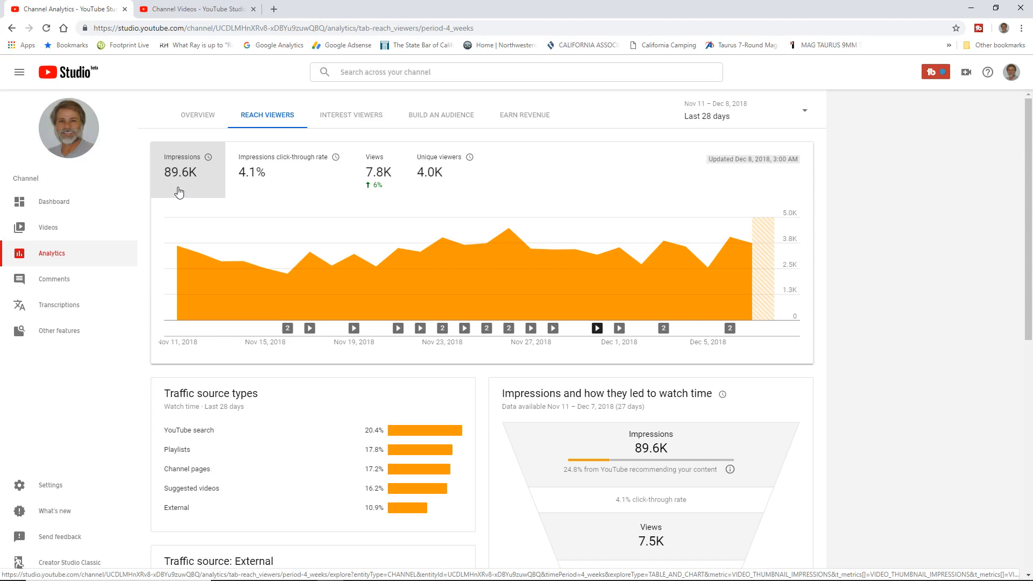
{"action": "mouse_move", "coordinate": [429, 175]}
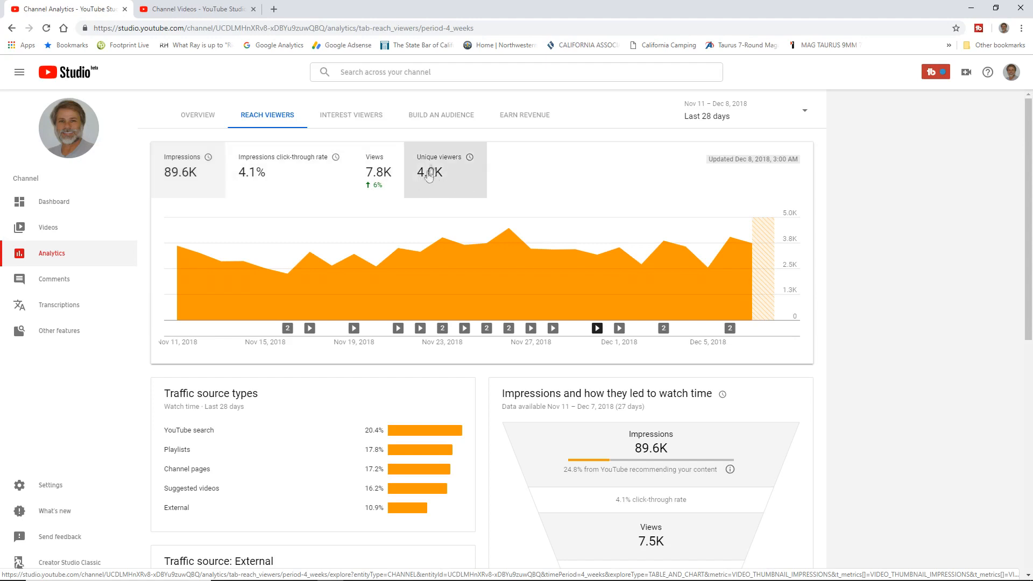